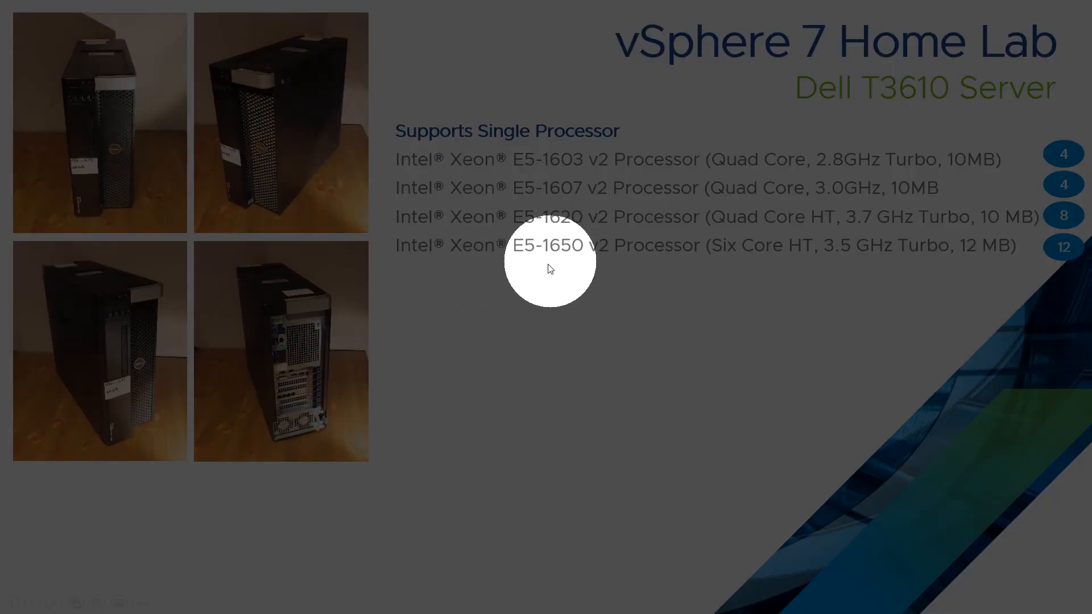
mouse_move(1043, 136)
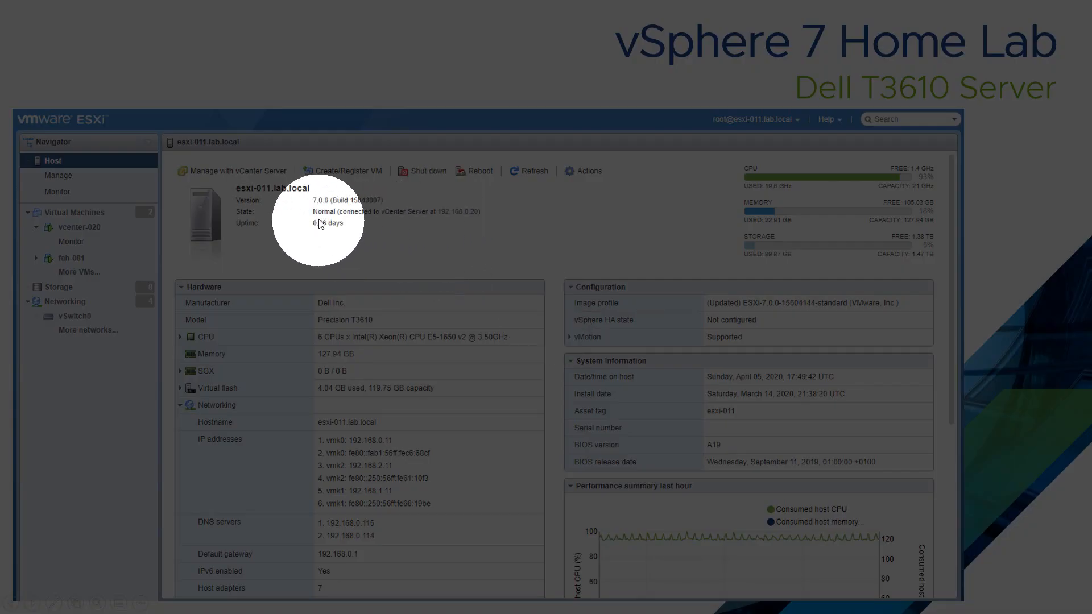
mouse_move(425, 222)
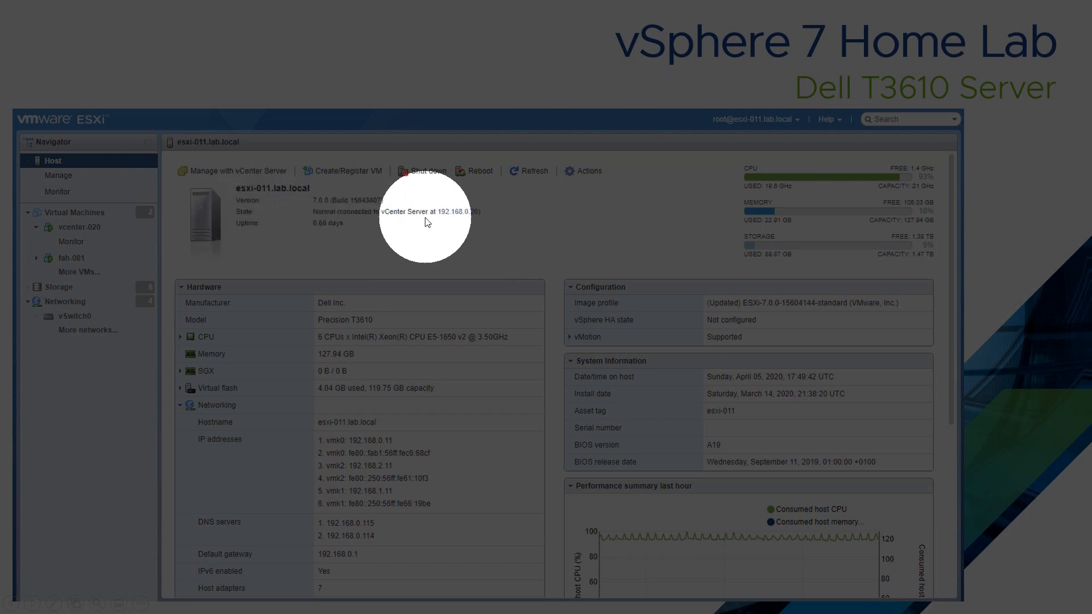